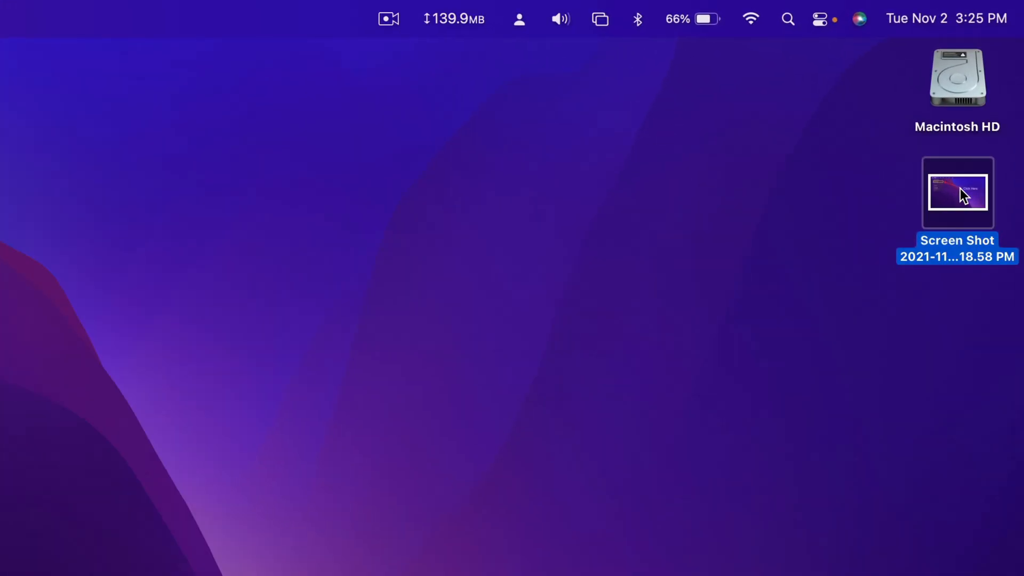
Open the annotated desktop screenshot (red arrow, yellow box, Click Here text) in Preview
left_click(22, 8)
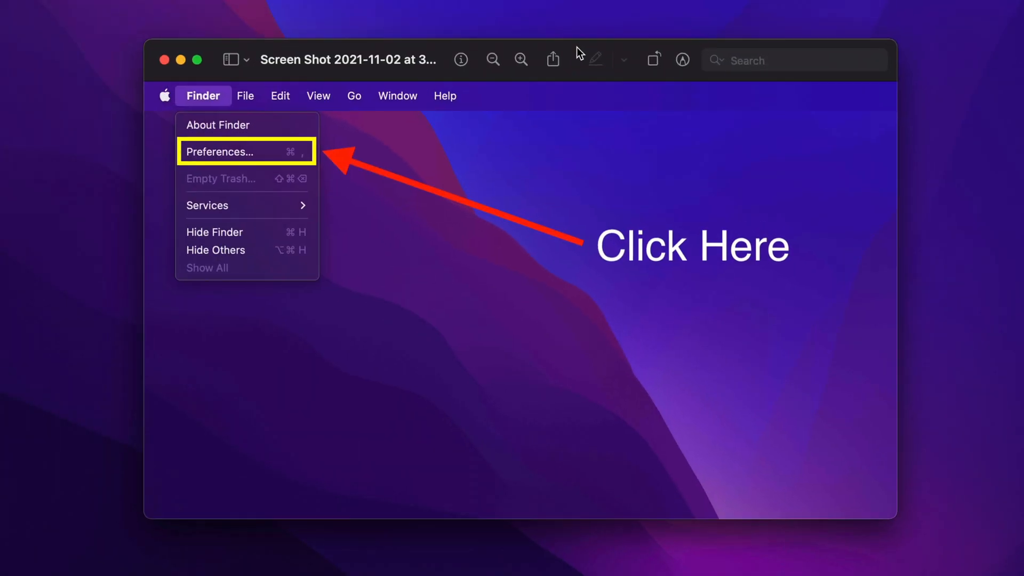
mouse_move(570, 221)
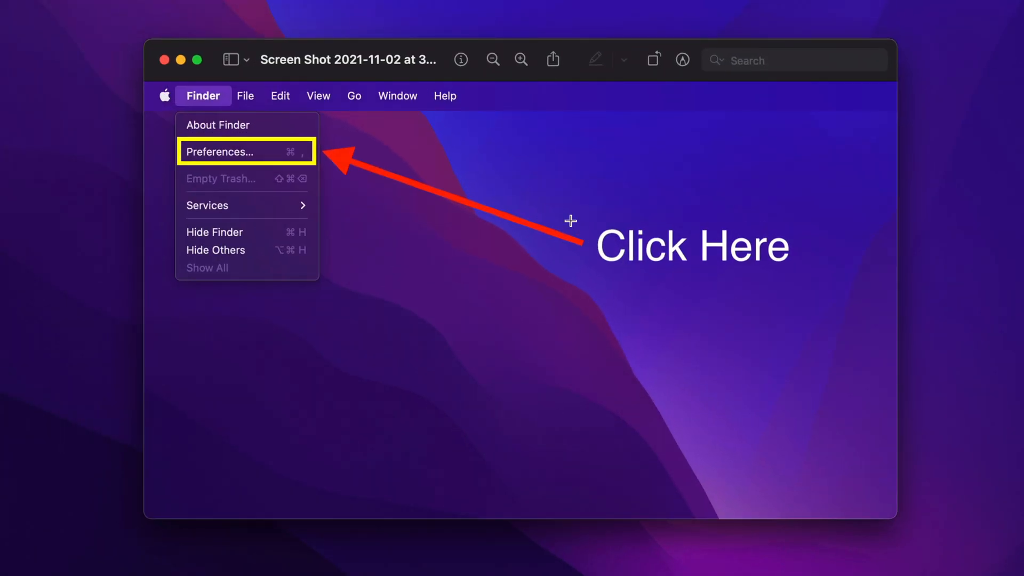
mouse_move(255, 48)
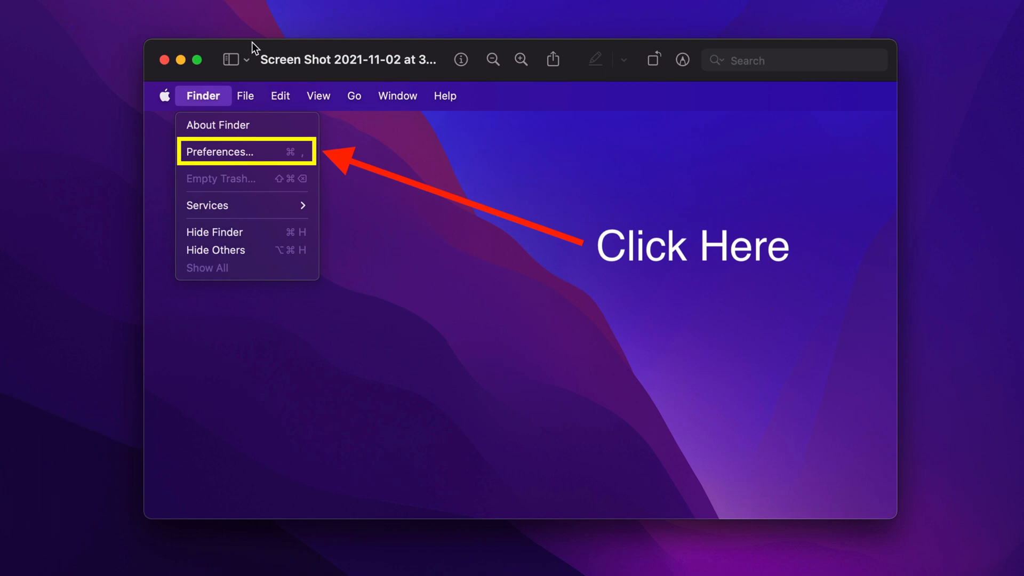
mouse_move(220, 24)
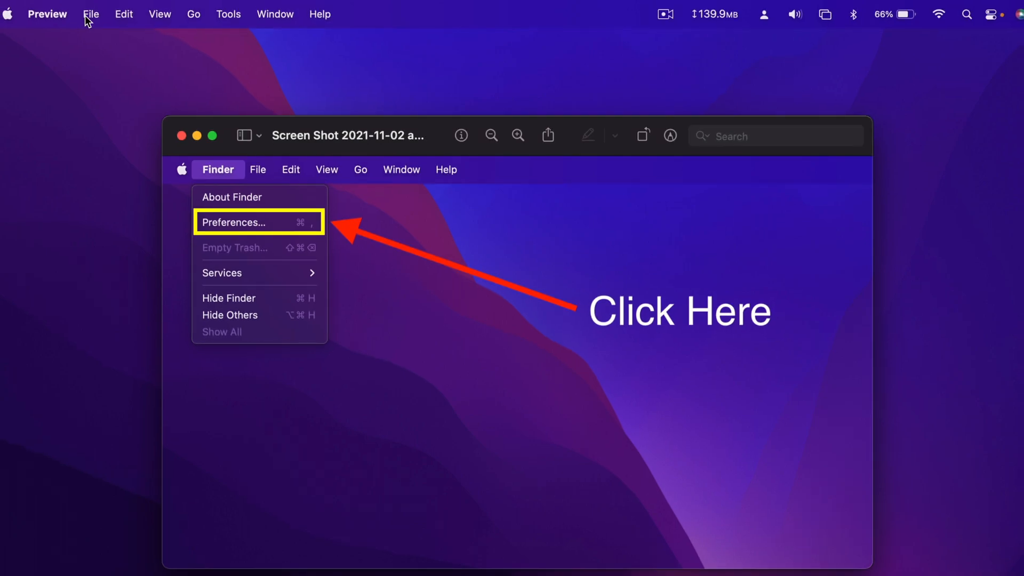
Show the Revert To choices: Previous Save at 3:20 PM and Browse All Versions
left_click(90, 13)
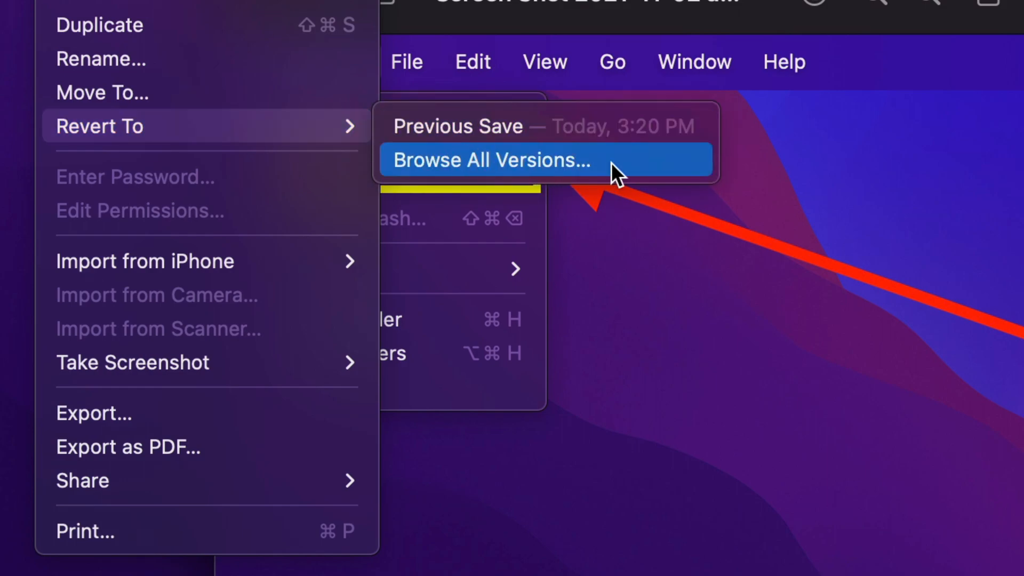
Browse all versions and step back to the Today at 3:19 PM version without Click Here
left_click(488, 161)
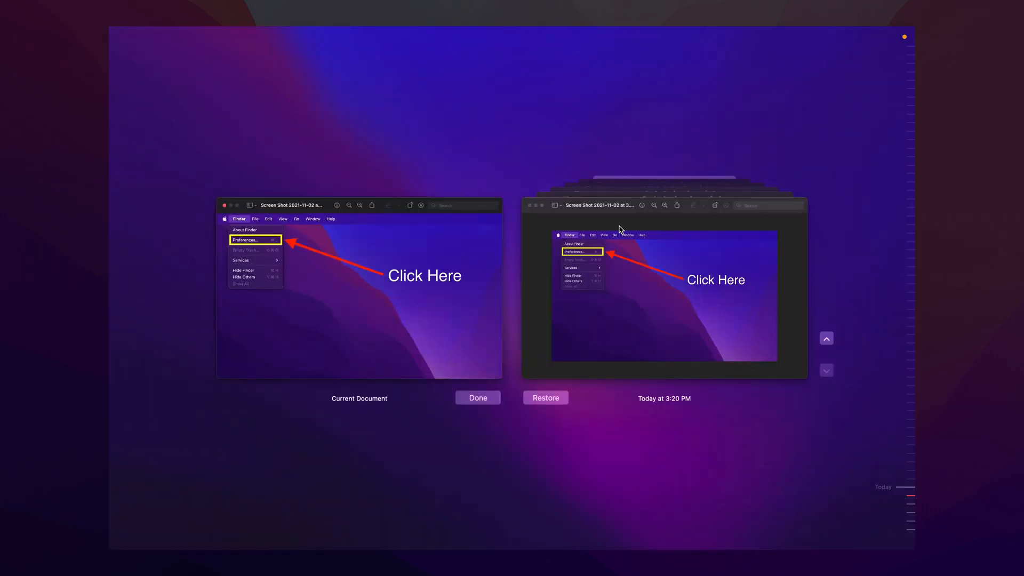
mouse_move(773, 430)
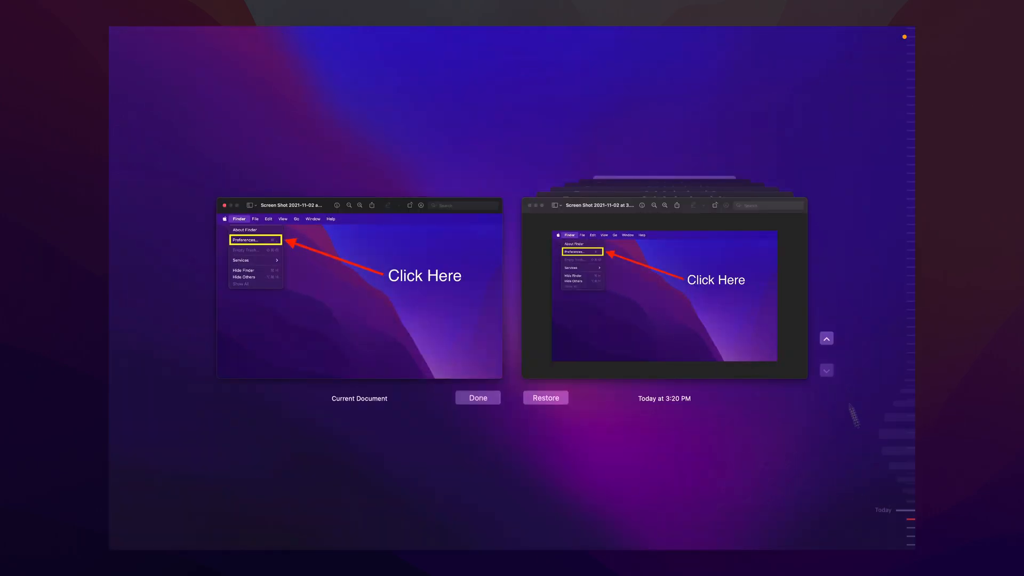
left_click(979, 365)
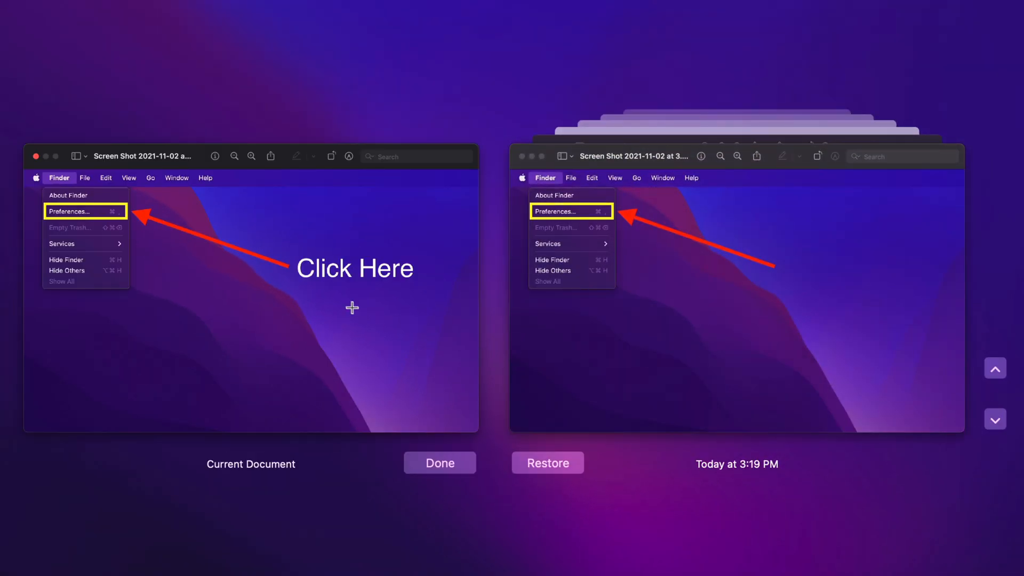
mouse_move(584, 354)
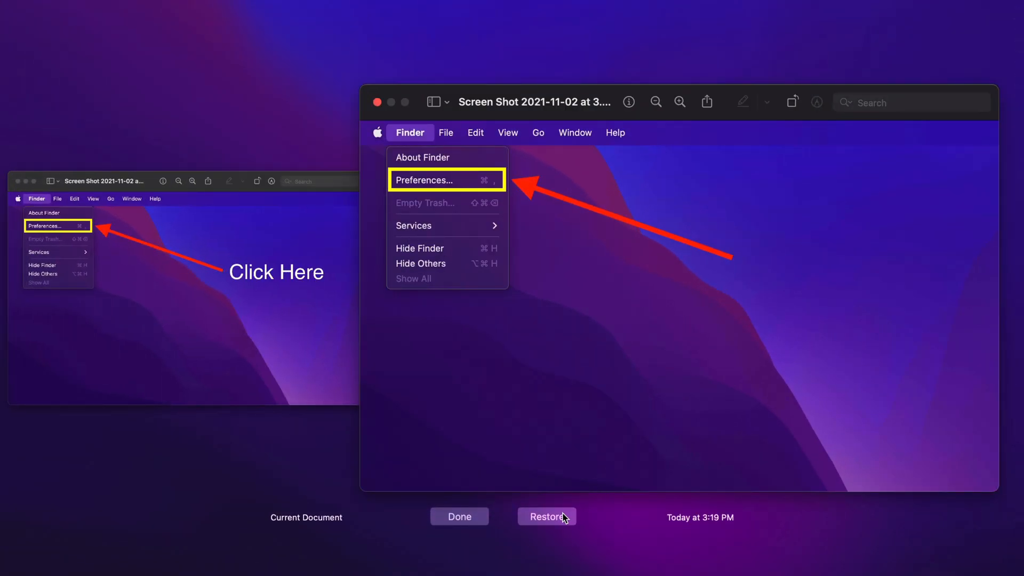
Restore the 3:19 PM version, keeping the arrow and box but dropping the Click Here text
left_click(546, 516)
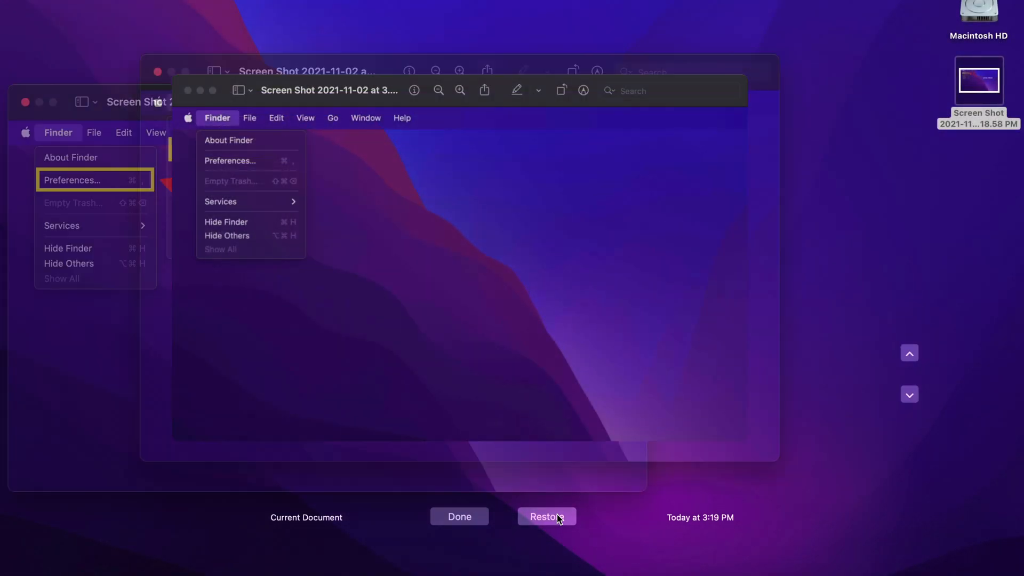
left_click(547, 516)
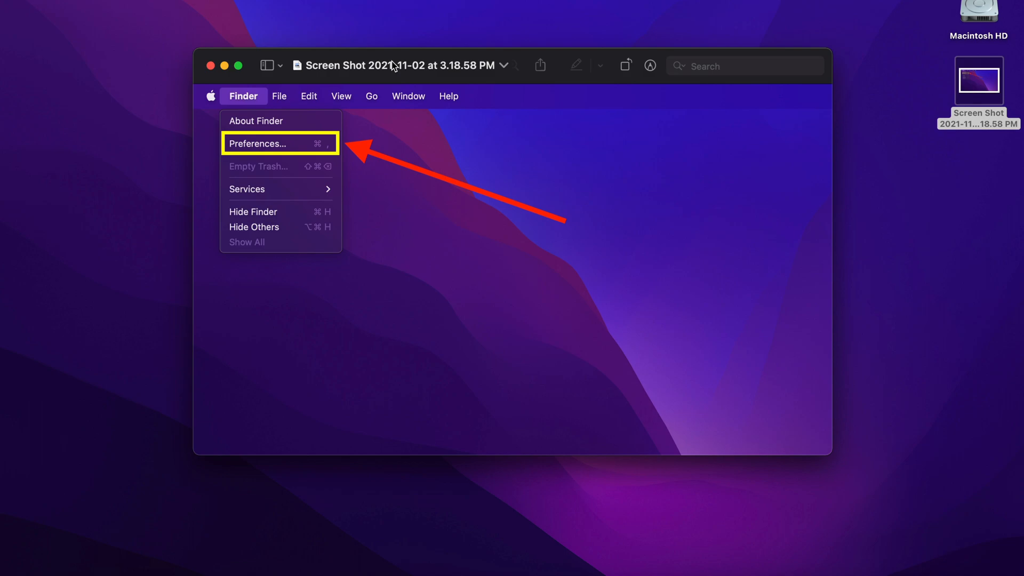
mouse_move(350, 77)
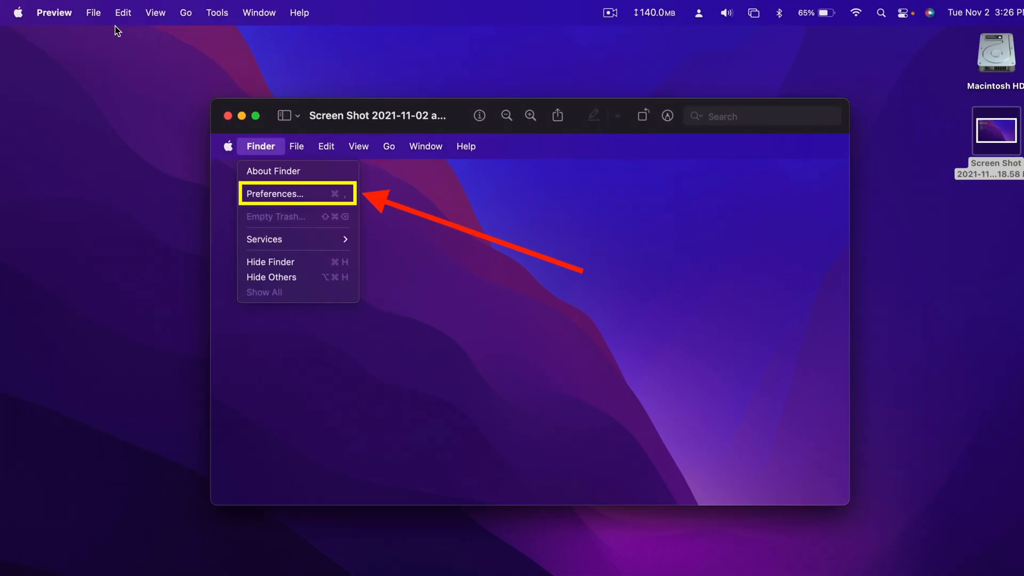
mouse_move(120, 123)
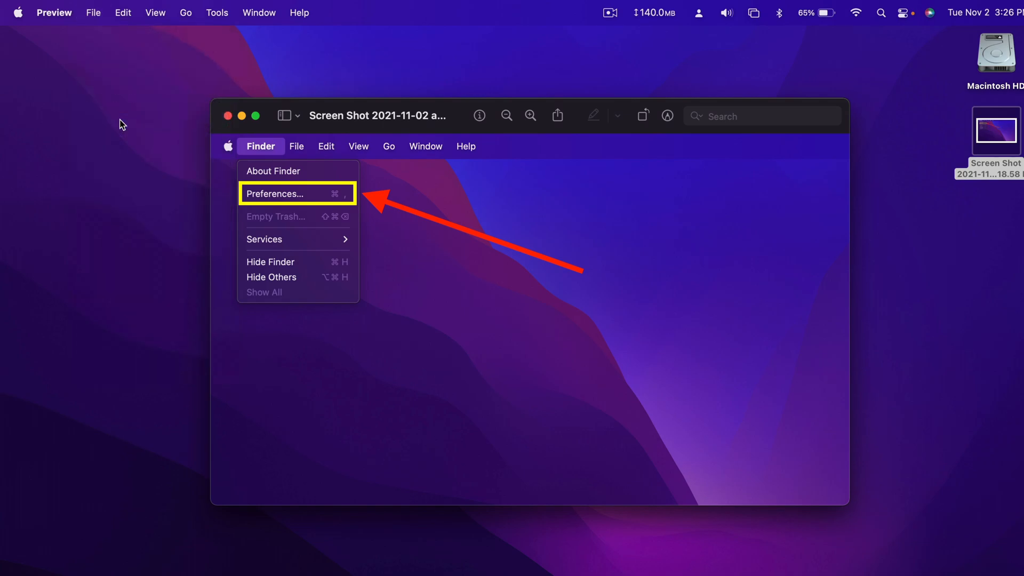
left_click(55, 13)
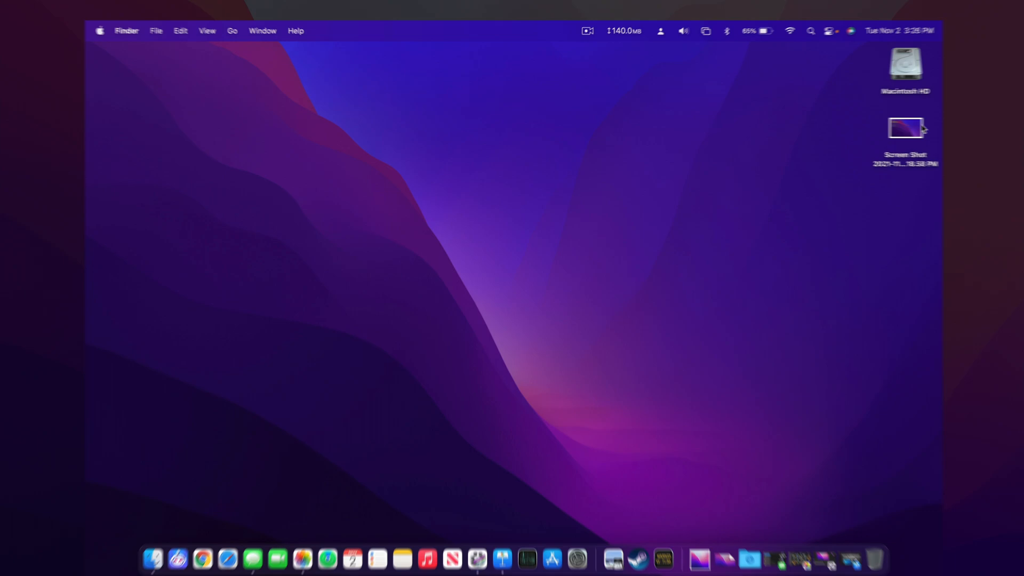
left_click(149, 86)
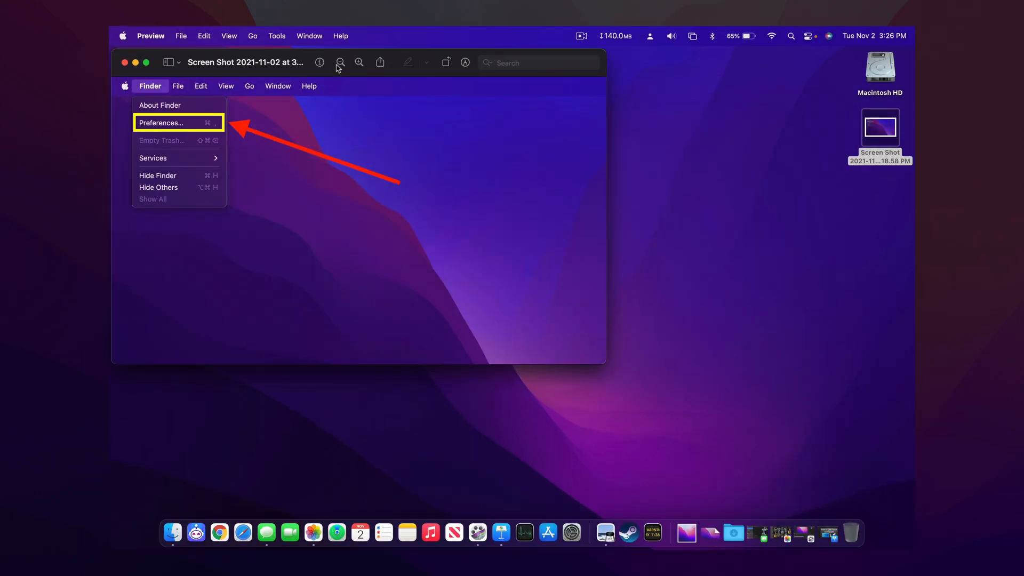